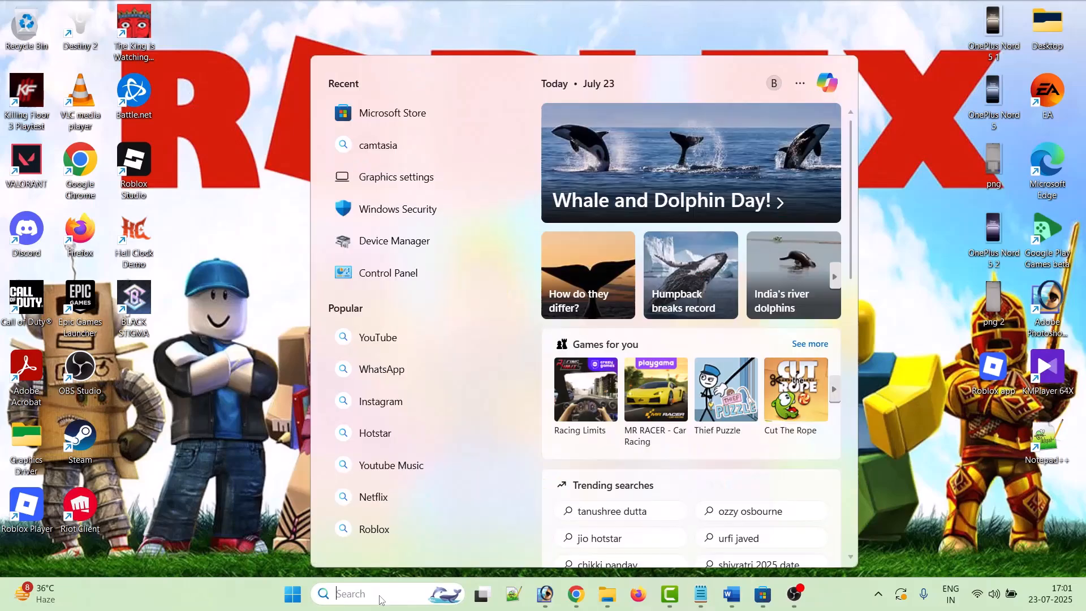
Search Windows for 'microsoft' to bring up Microsoft Store as the best match.
{"action": "type", "text": "microsf"}
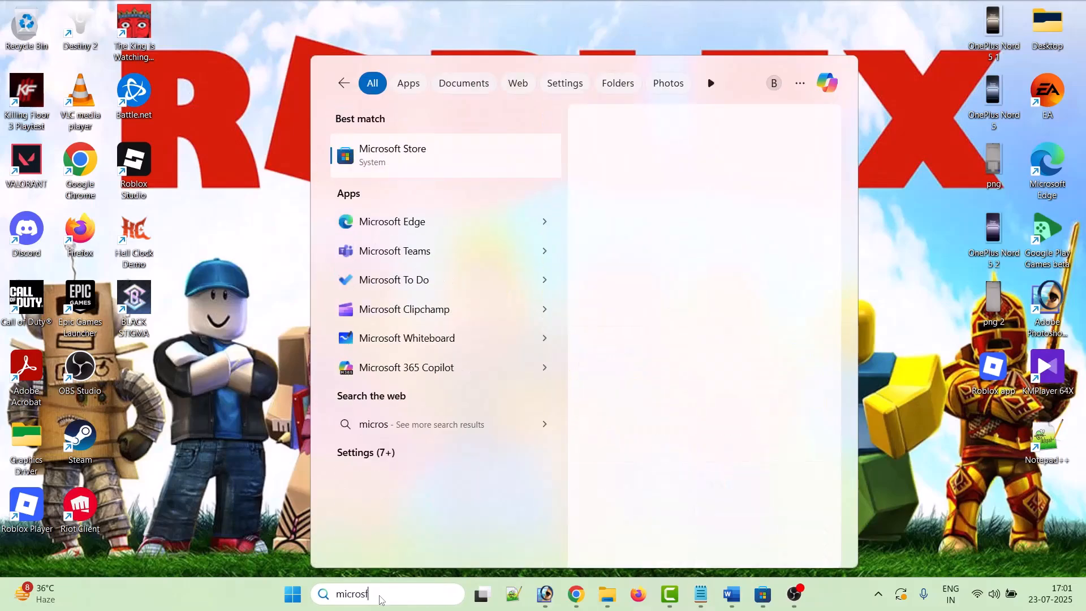
{"action": "type", "text": "o"}
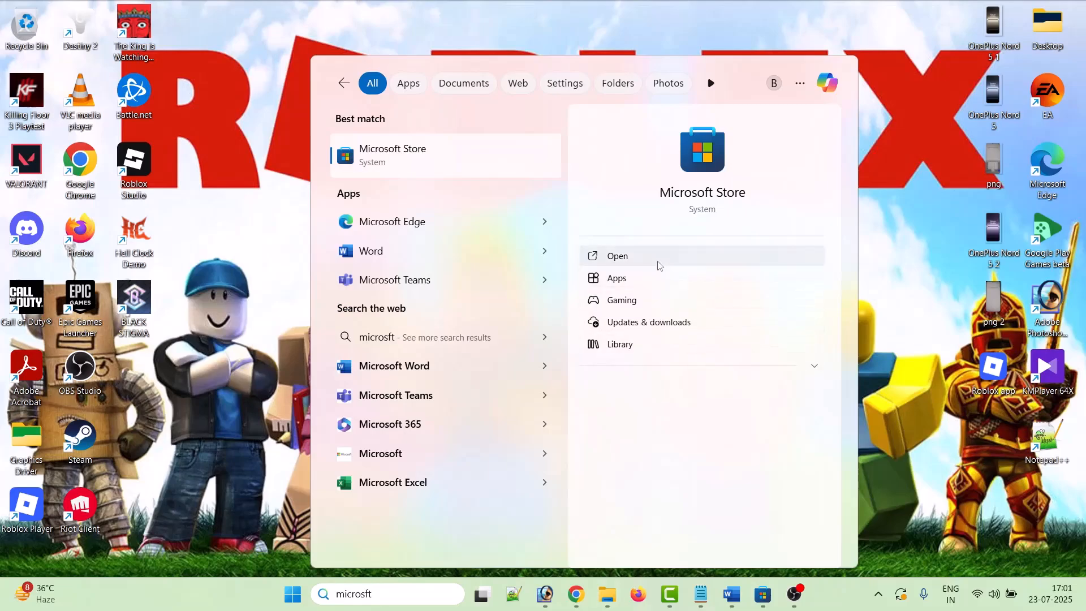
Launch Microsoft Store, search 'roblox' and open the Roblox game suggestion.
{"action": "left_click", "coordinate": [617, 255]}
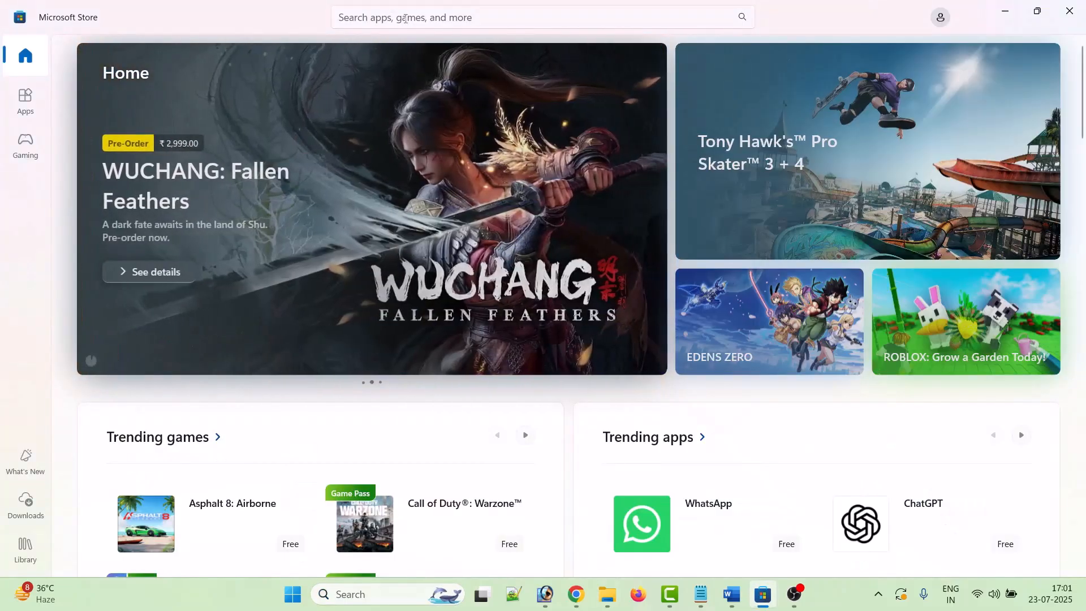
{"action": "type", "text": "roblox"}
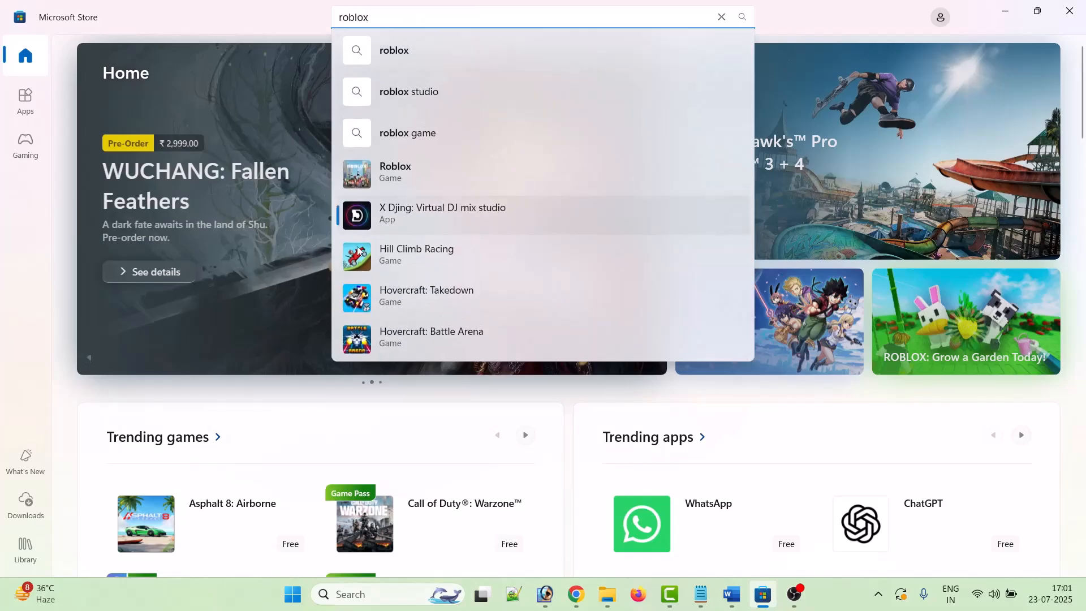
{"action": "left_click", "coordinate": [394, 172]}
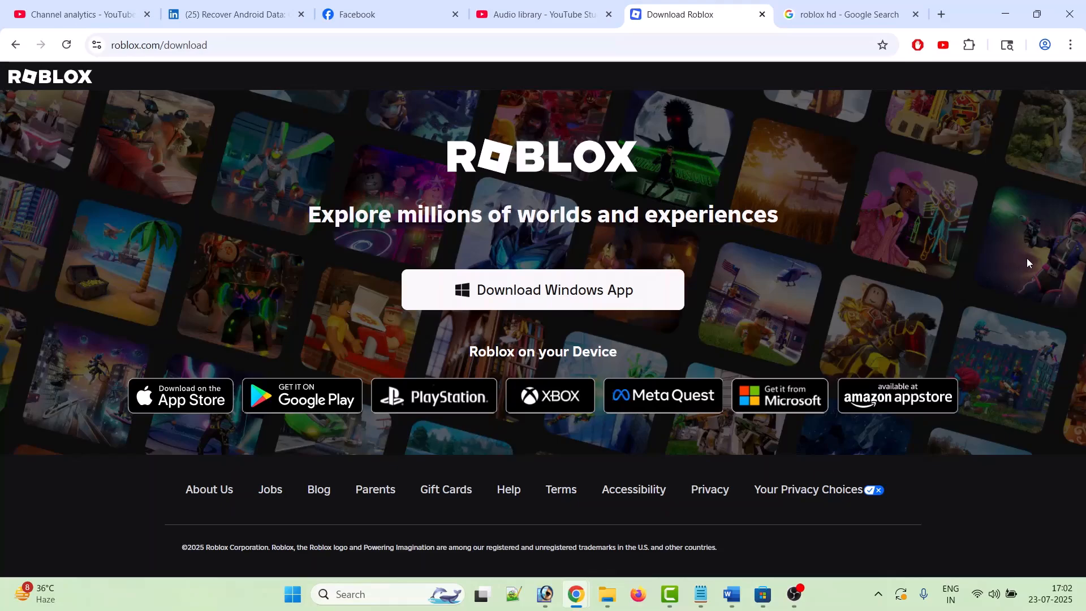
{"action": "mouse_move", "coordinate": [977, 265]}
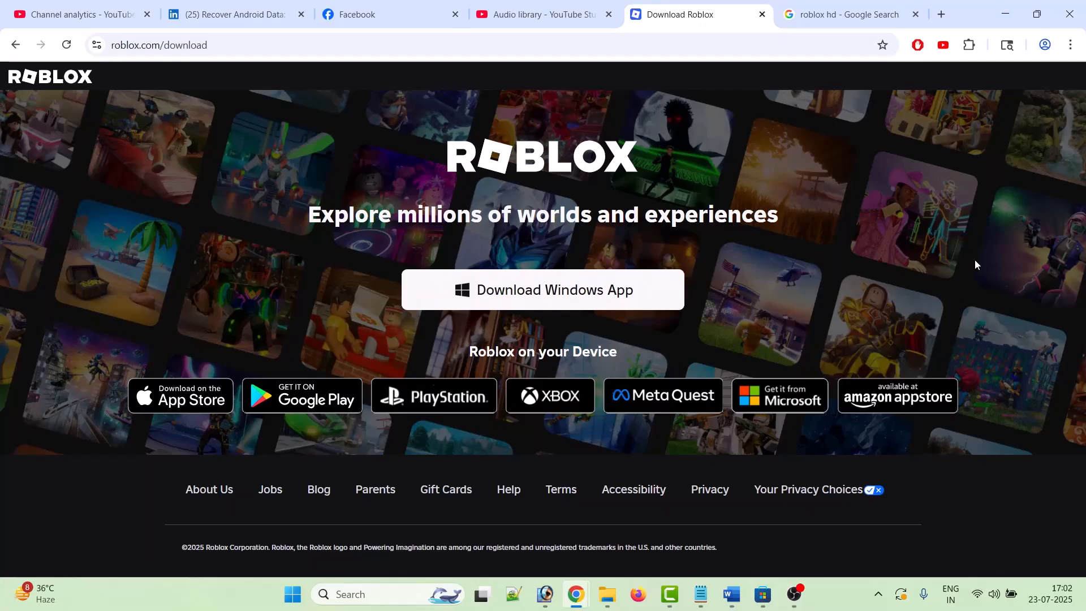
Switch back from the roblox.com download page to the Roblox page in Microsoft Store.
{"action": "left_click", "coordinate": [762, 594]}
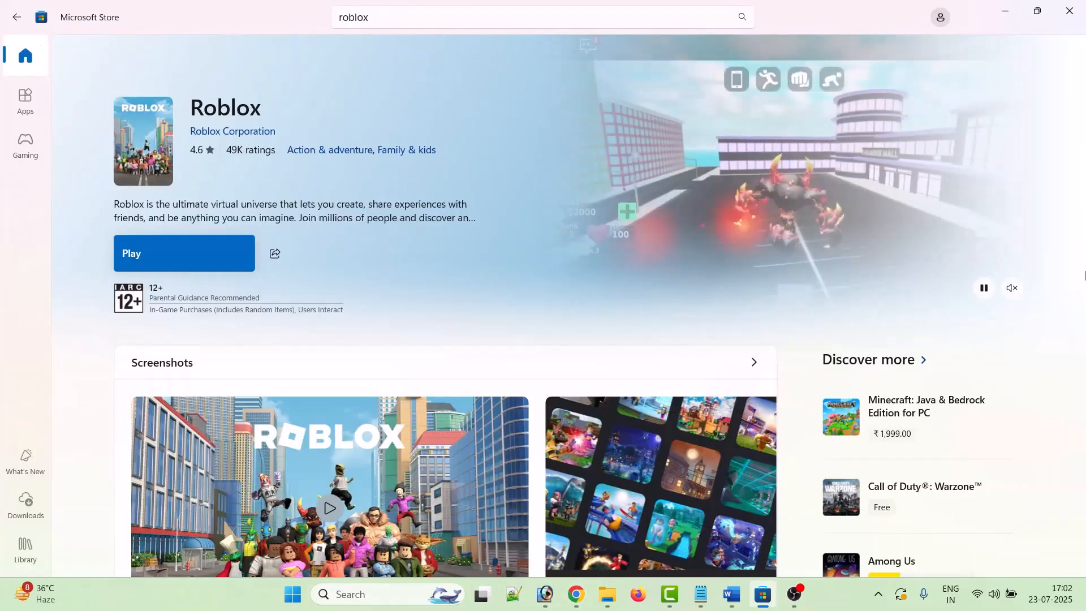